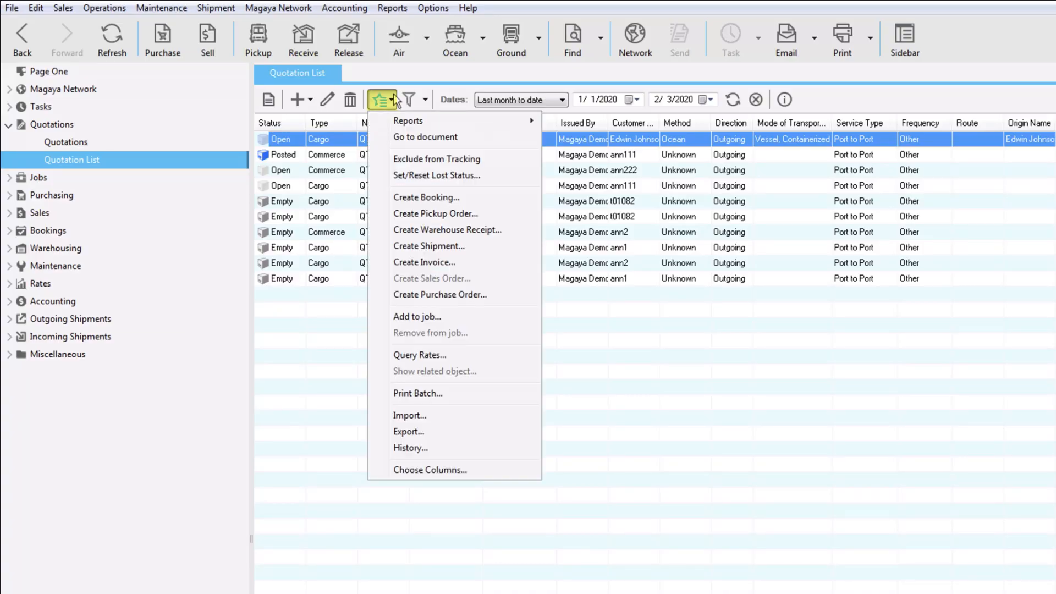
mouse_move(482, 213)
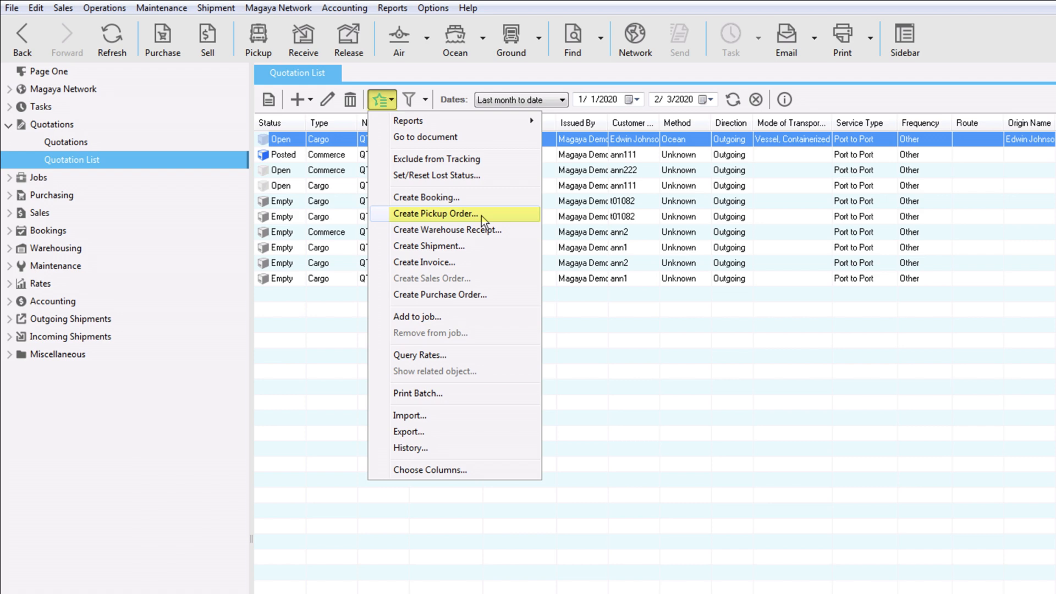
Create a pickup order from the selected quotation in the Quotation List.
click(434, 214)
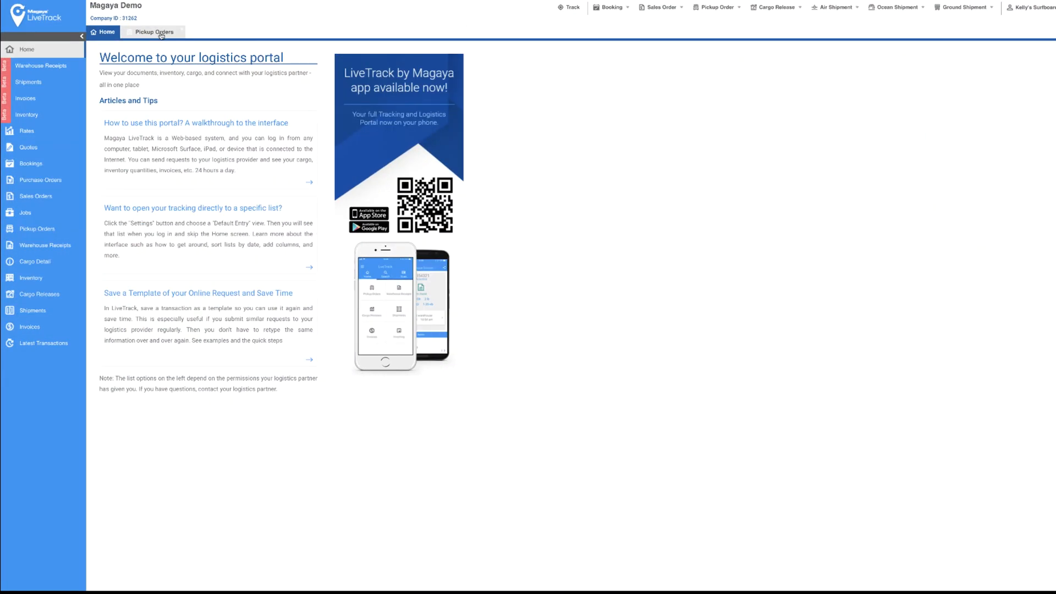
Show the LiveTrack Pickup Orders list and open one of its orders.
click(154, 32)
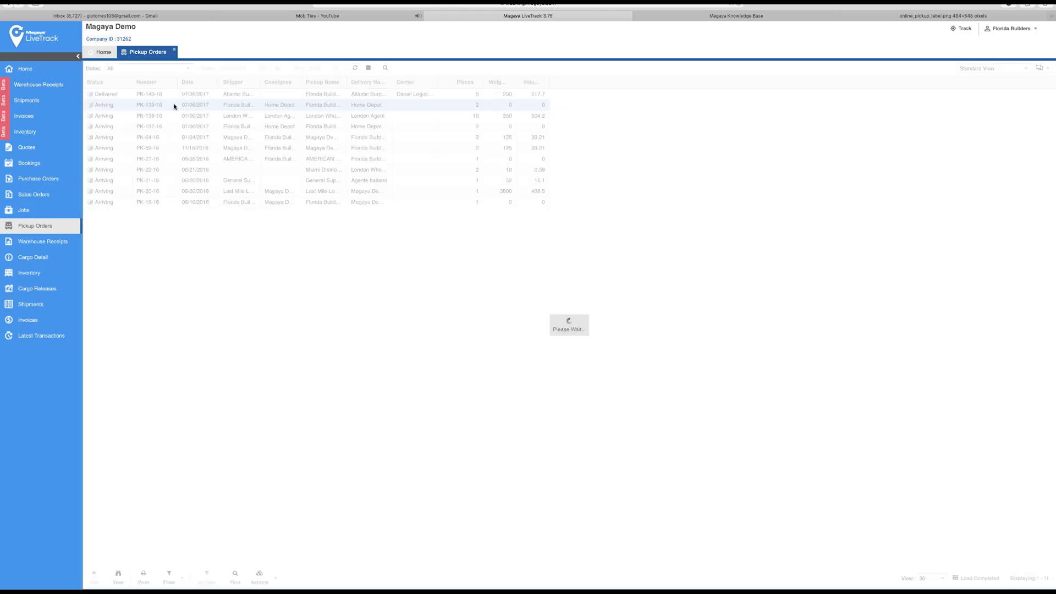
double_click(149, 104)
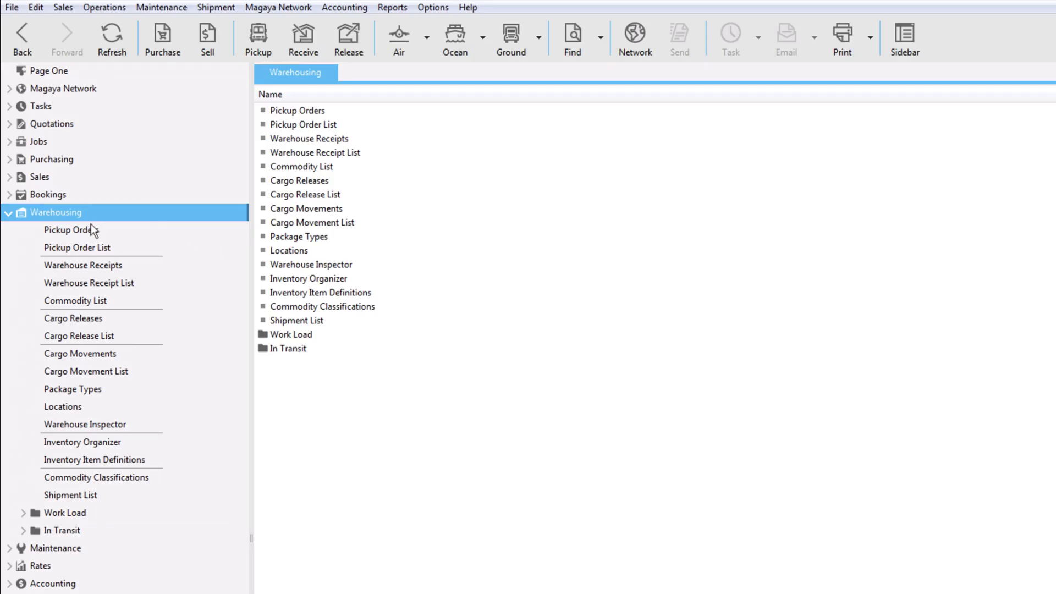
Start a new pickup order PK-306-16 dated 2/3/2020 from the Warehousing Pickup Orders view.
click(70, 230)
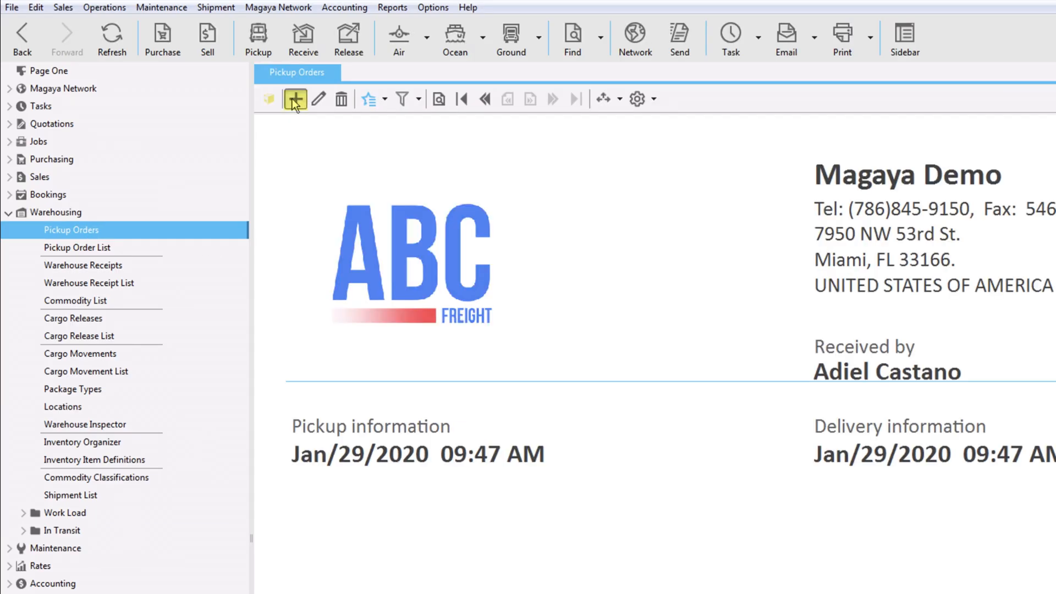
click(295, 98)
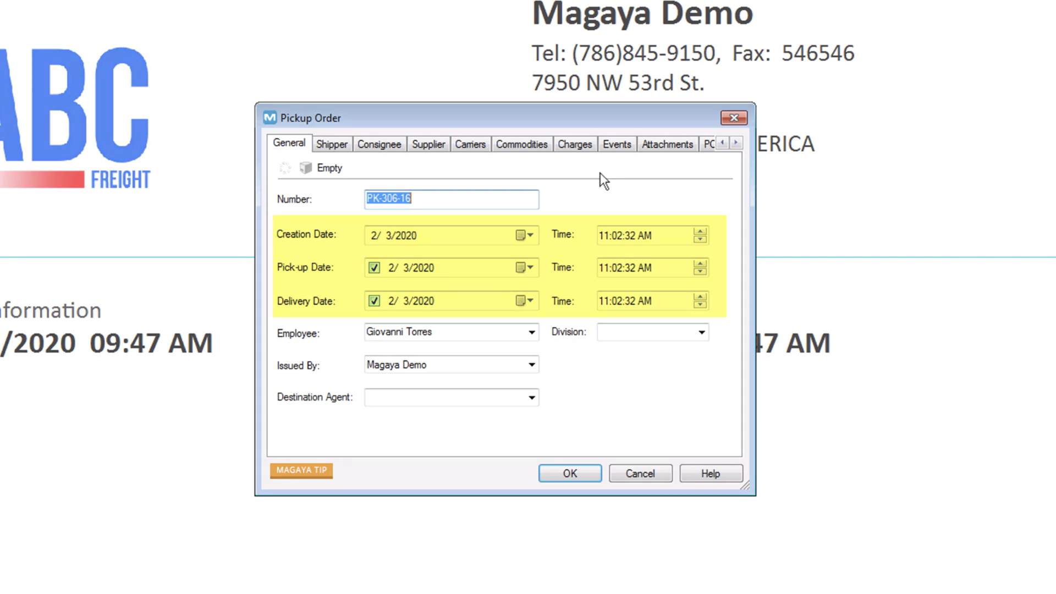
Make "R" SHOES the shipper and reuse it as the pickup location.
click(331, 144)
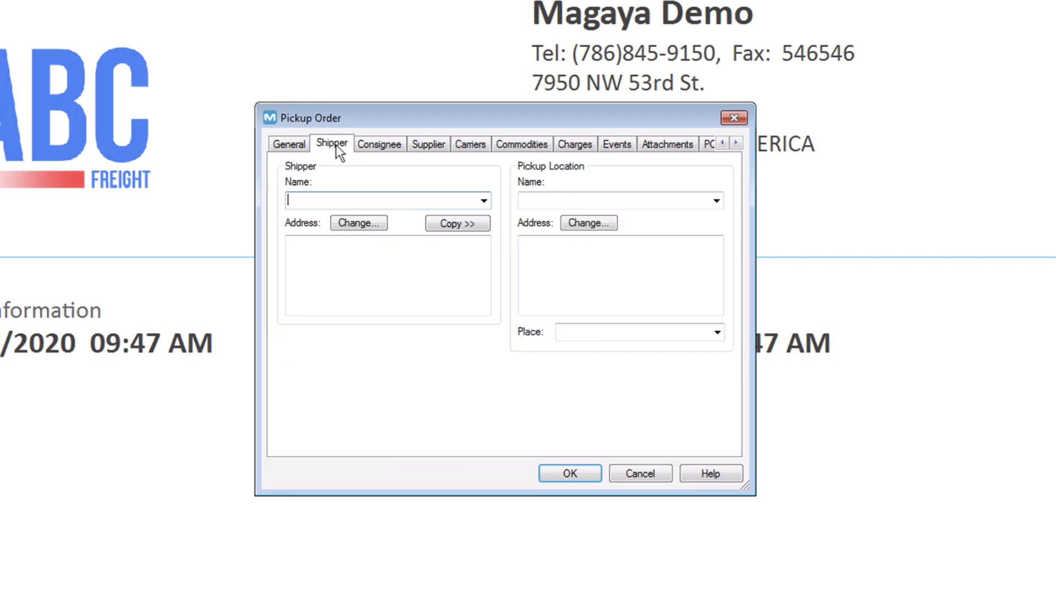
click(481, 200)
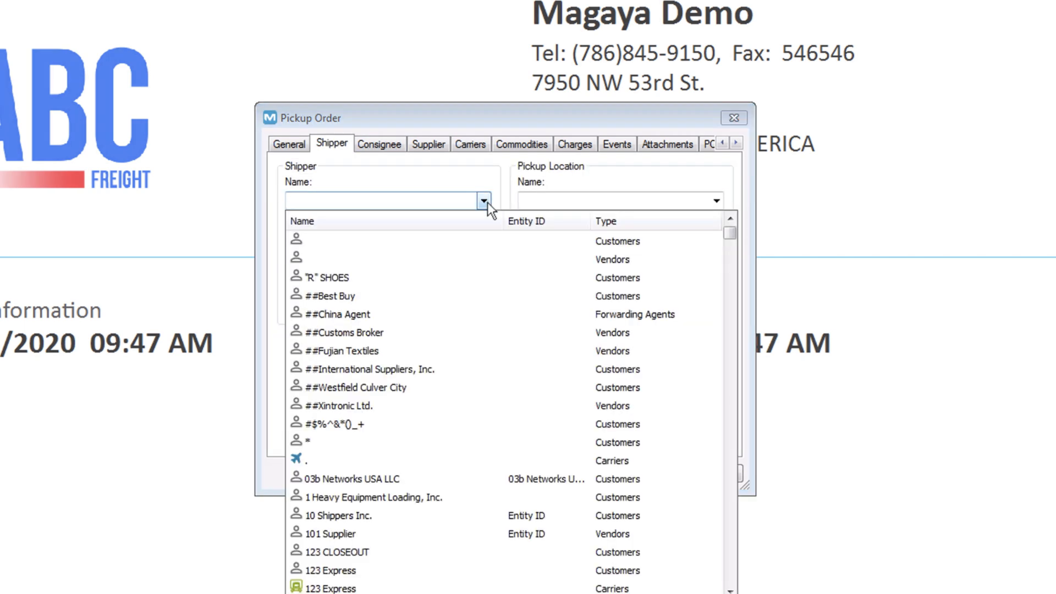
click(330, 277)
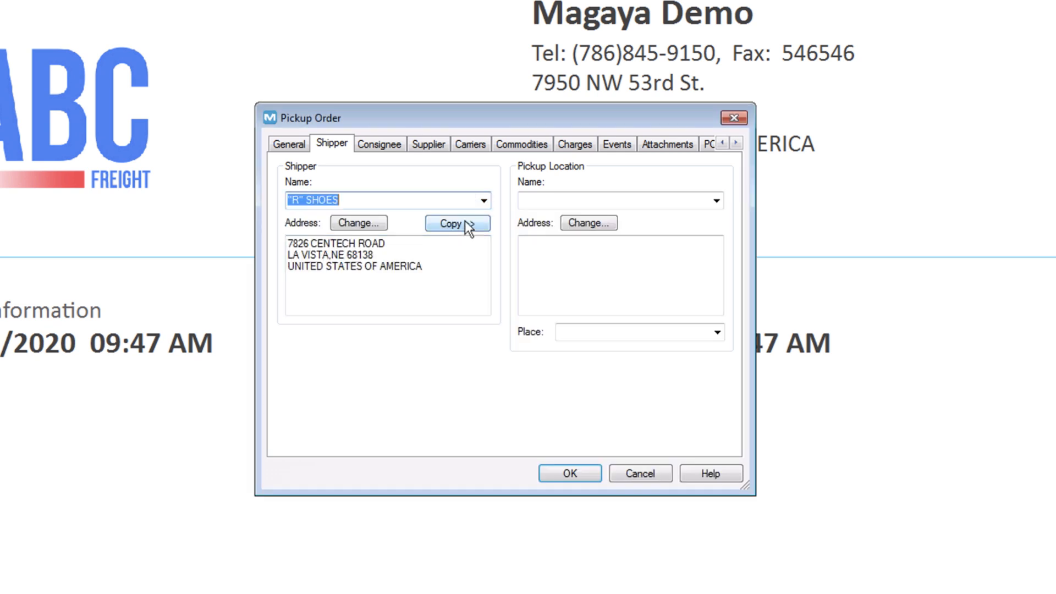
click(457, 224)
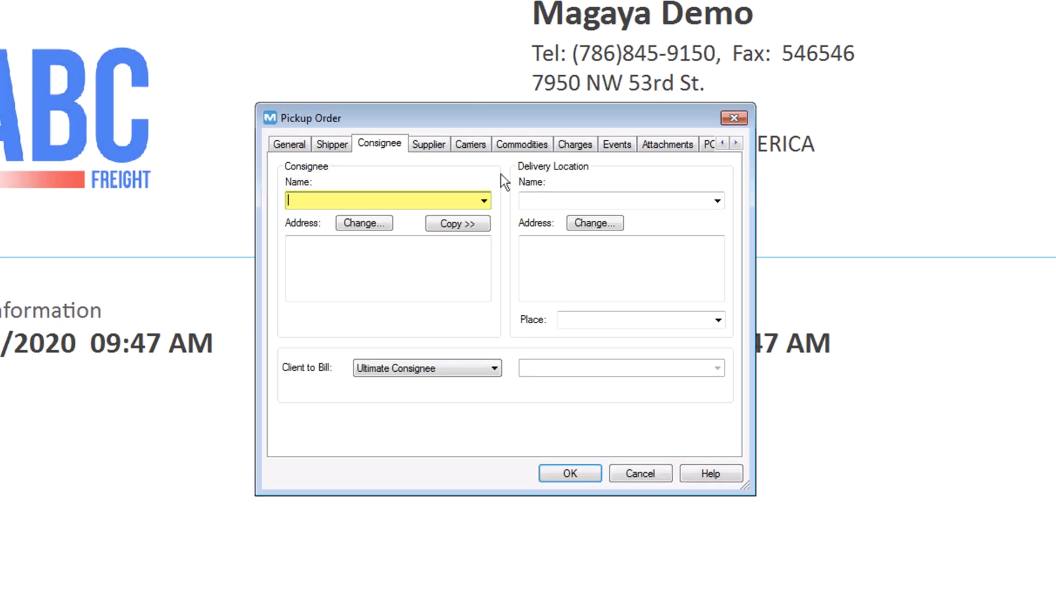
Make ##Best Buy the consignee and reuse it as the delivery location.
click(482, 200)
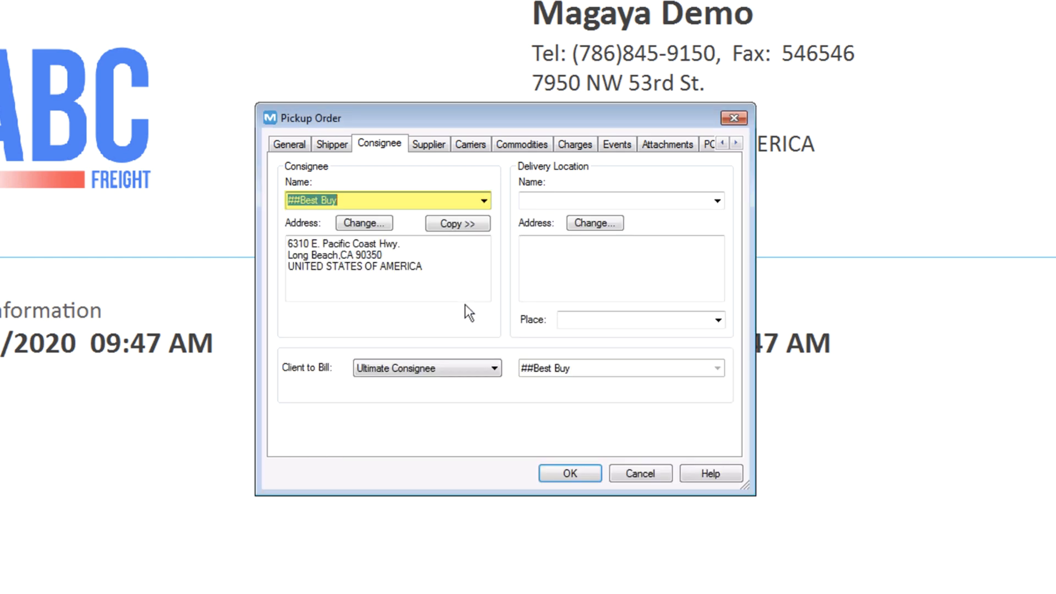
click(716, 200)
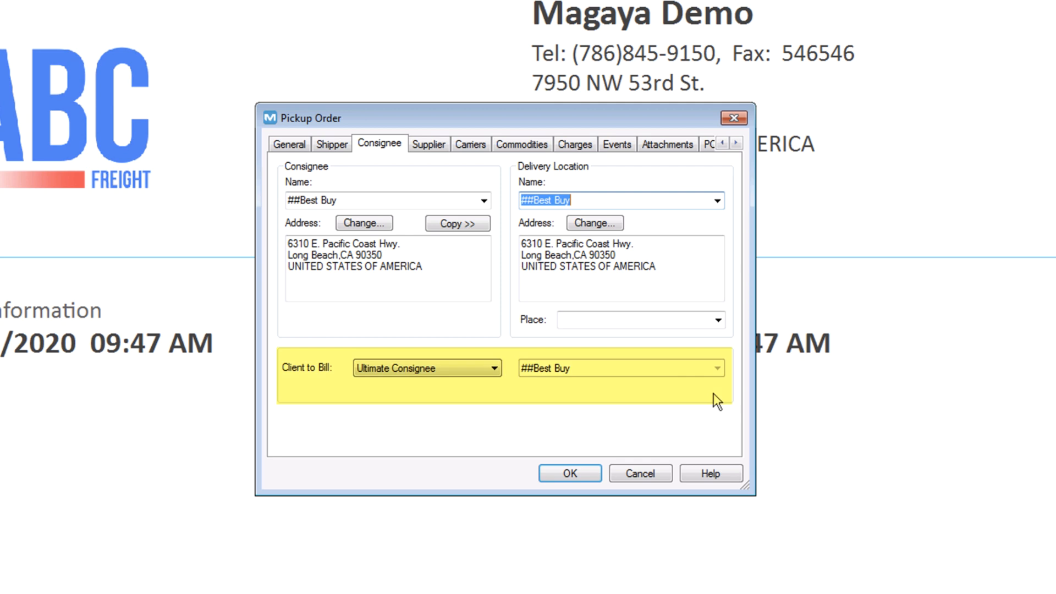
click(427, 144)
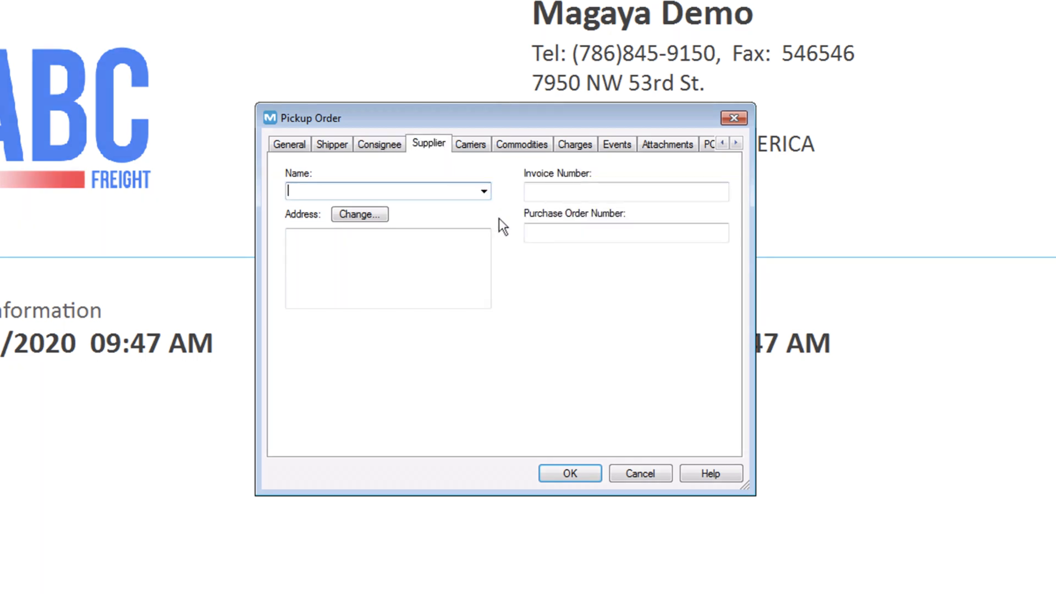
Make 123 Express the order's inland carrier by truck and move on to its commodities.
click(384, 191)
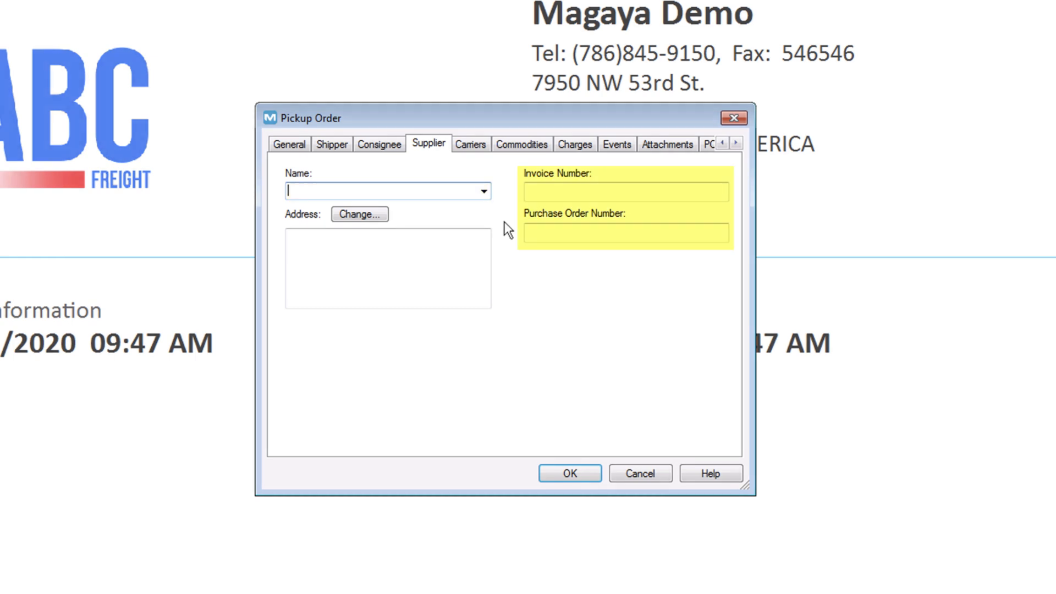
click(469, 144)
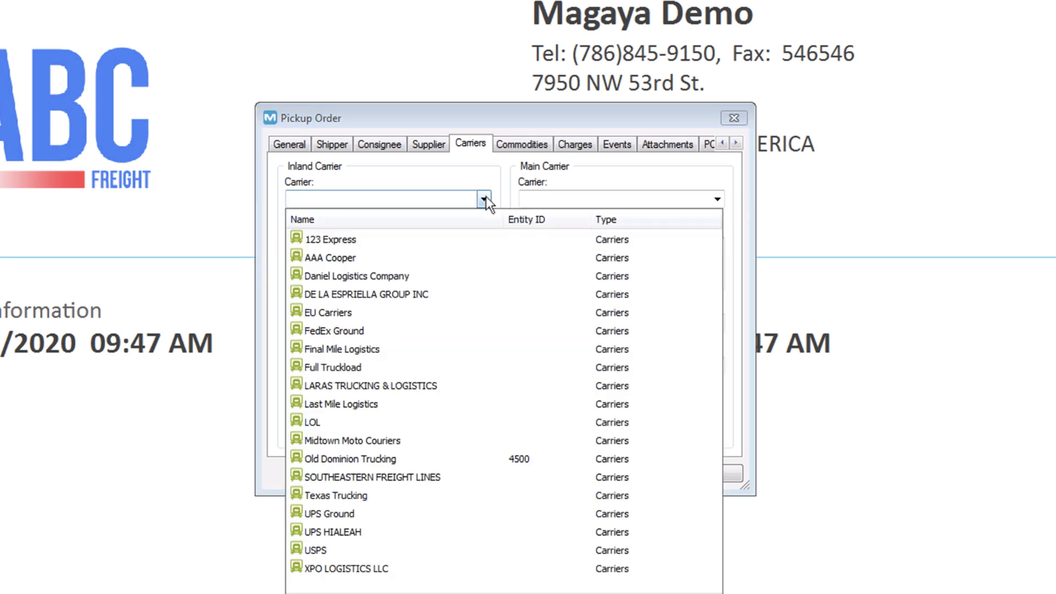
click(330, 239)
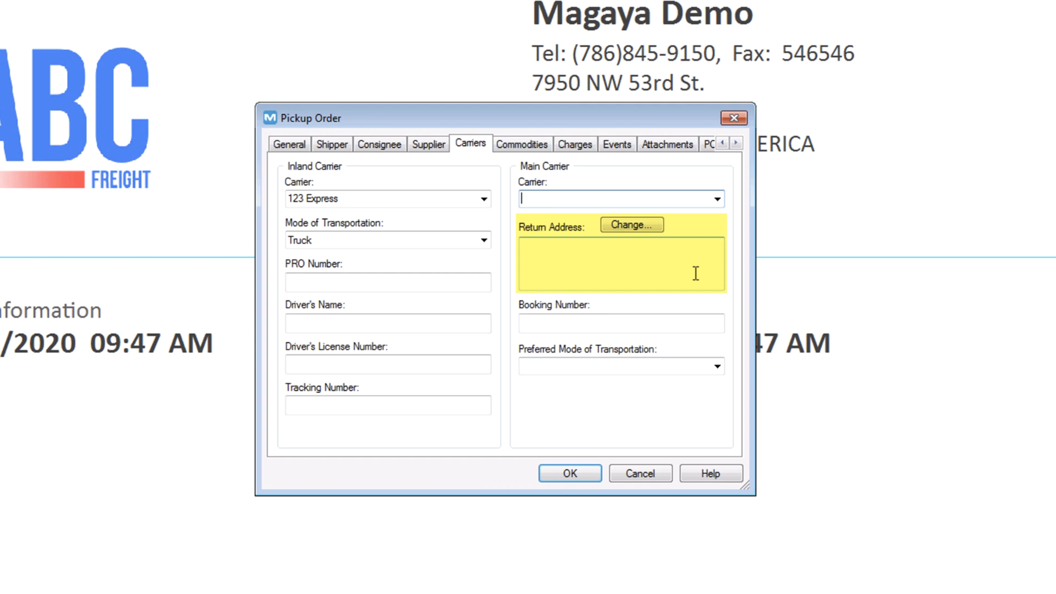
click(521, 147)
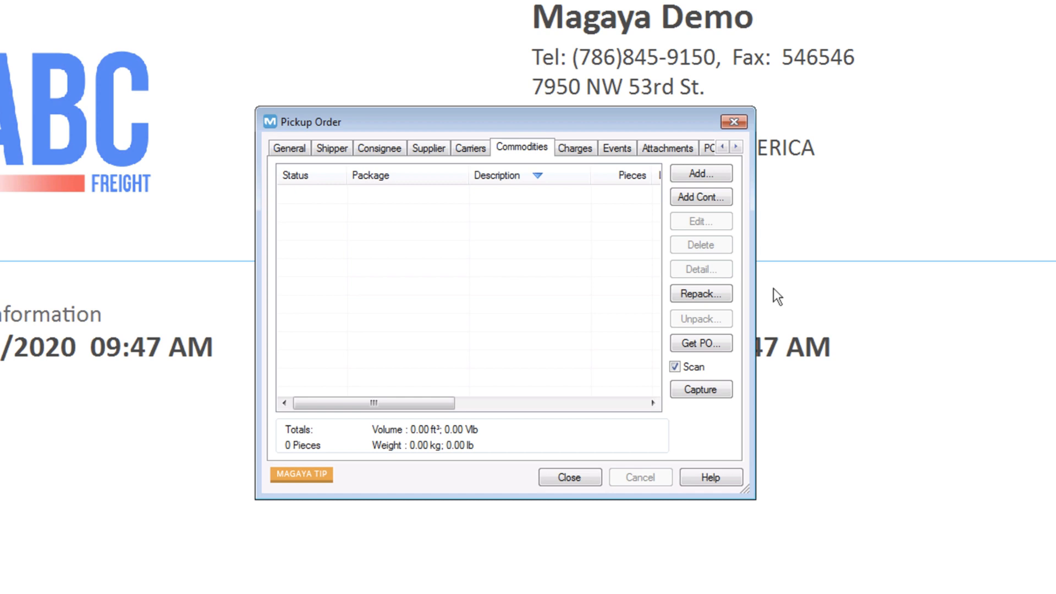
mouse_move(749, 254)
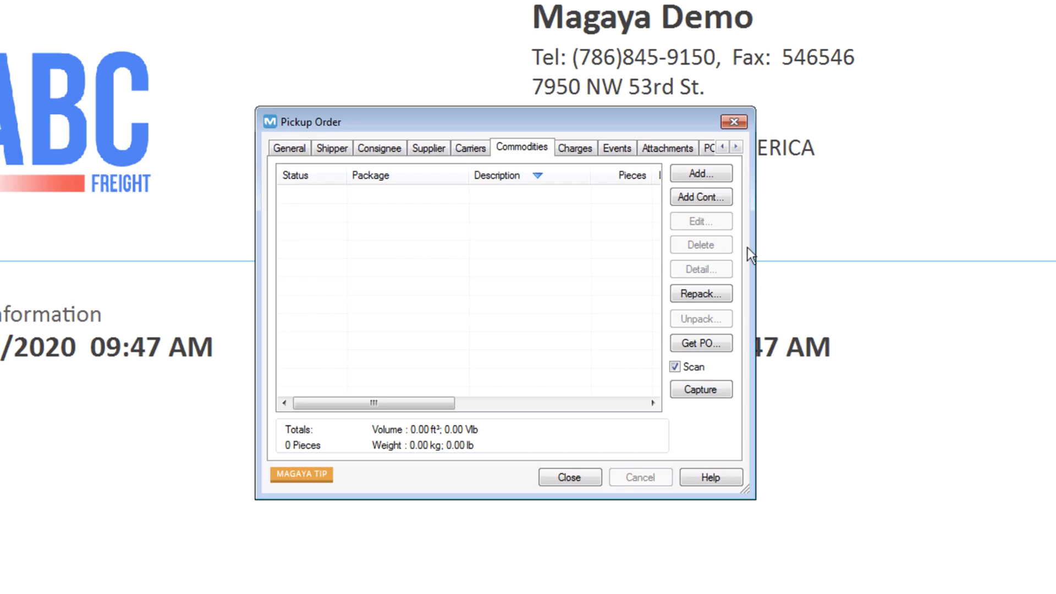
Add a Kleenex Tissues commodity to the order by part number.
click(699, 174)
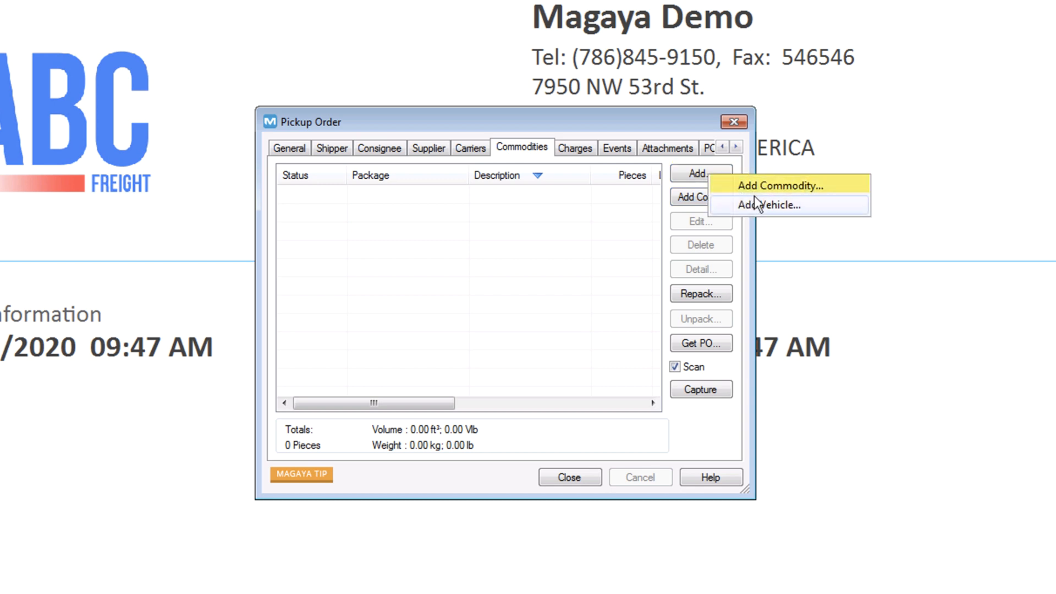
click(774, 184)
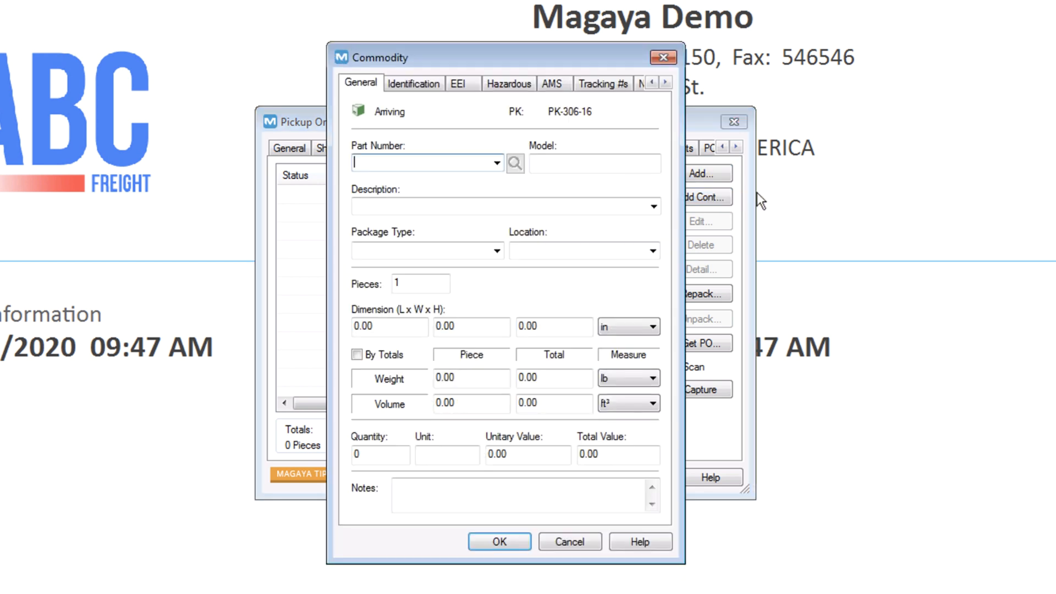
click(497, 163)
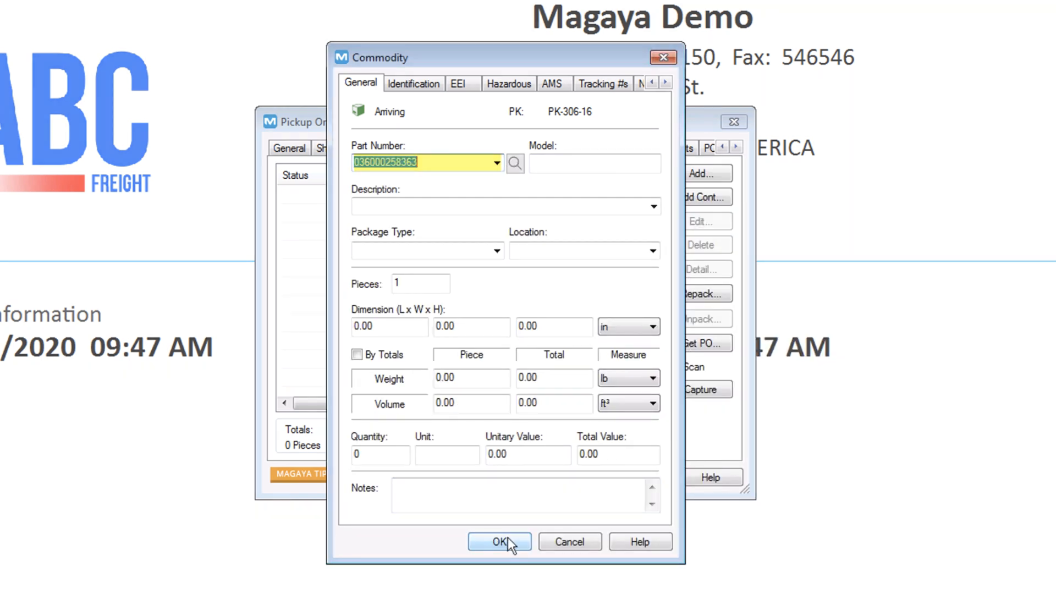
click(499, 541)
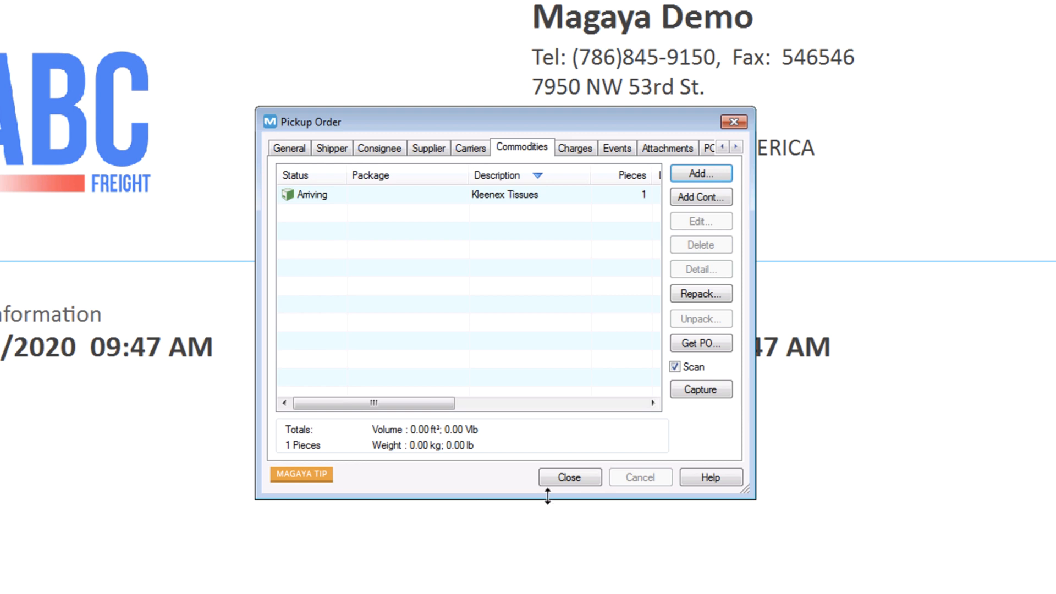
Add a 20 Ft. Bulk container holding a case of Nestle Water.
click(700, 197)
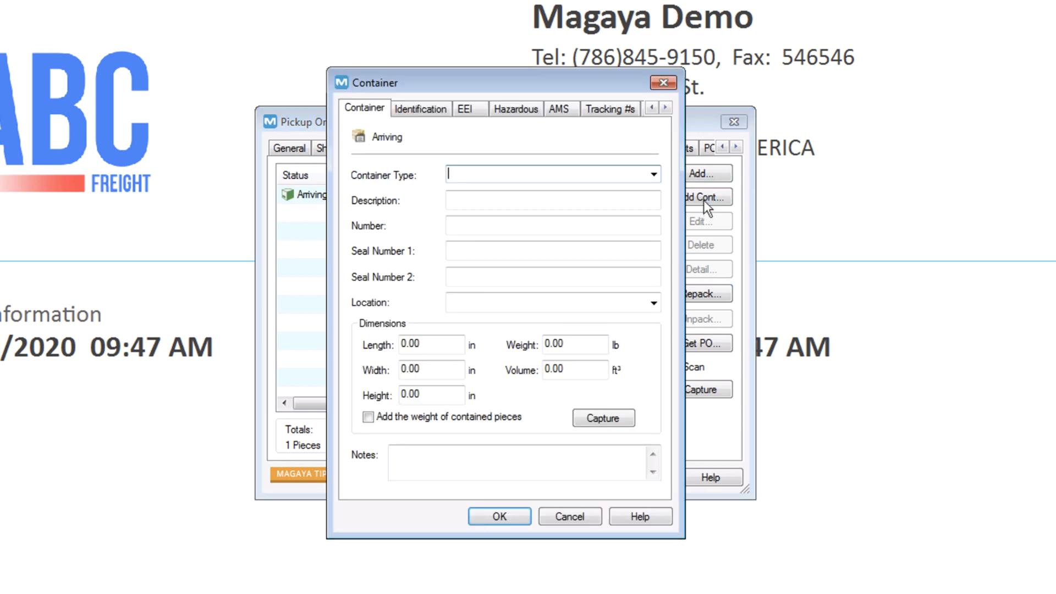
click(650, 175)
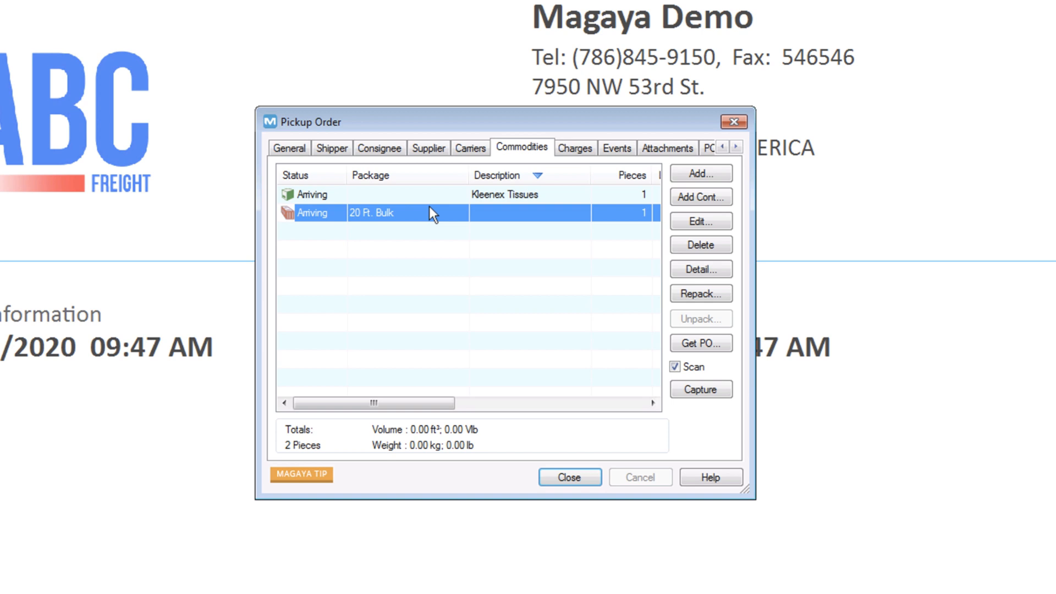
click(699, 270)
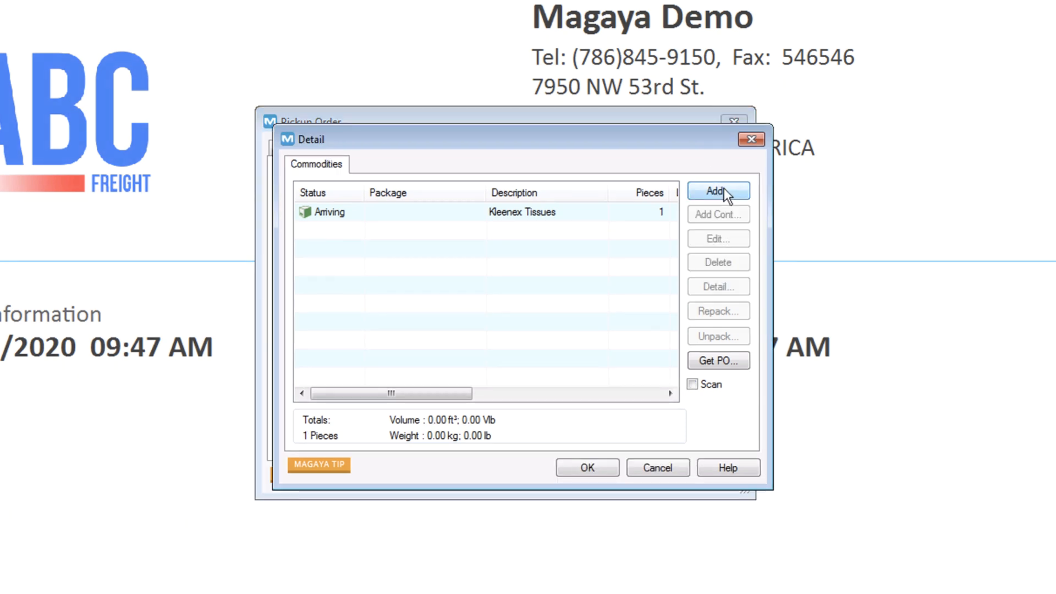
click(717, 190)
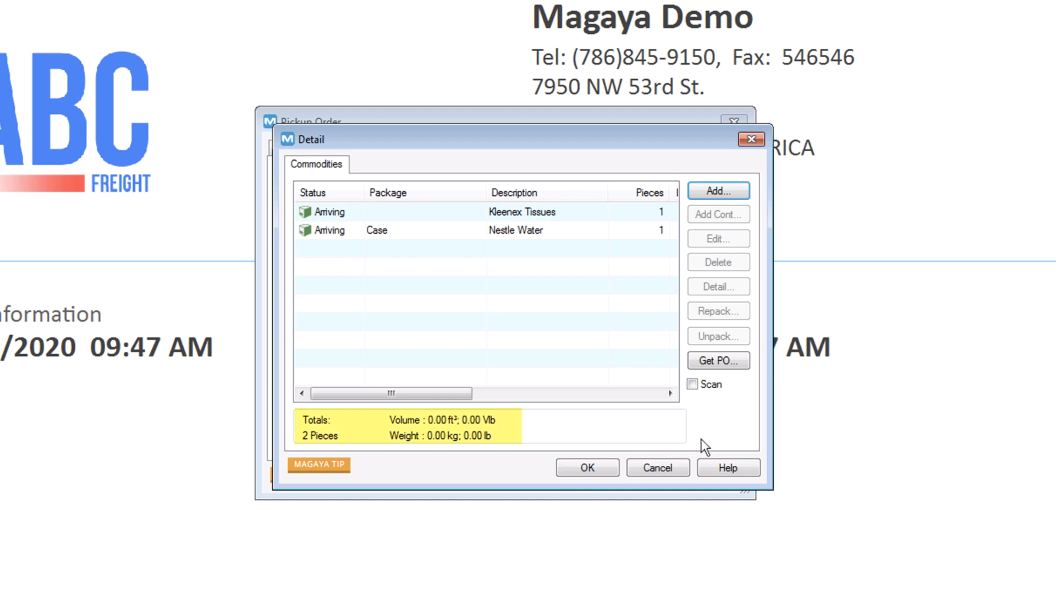
click(586, 467)
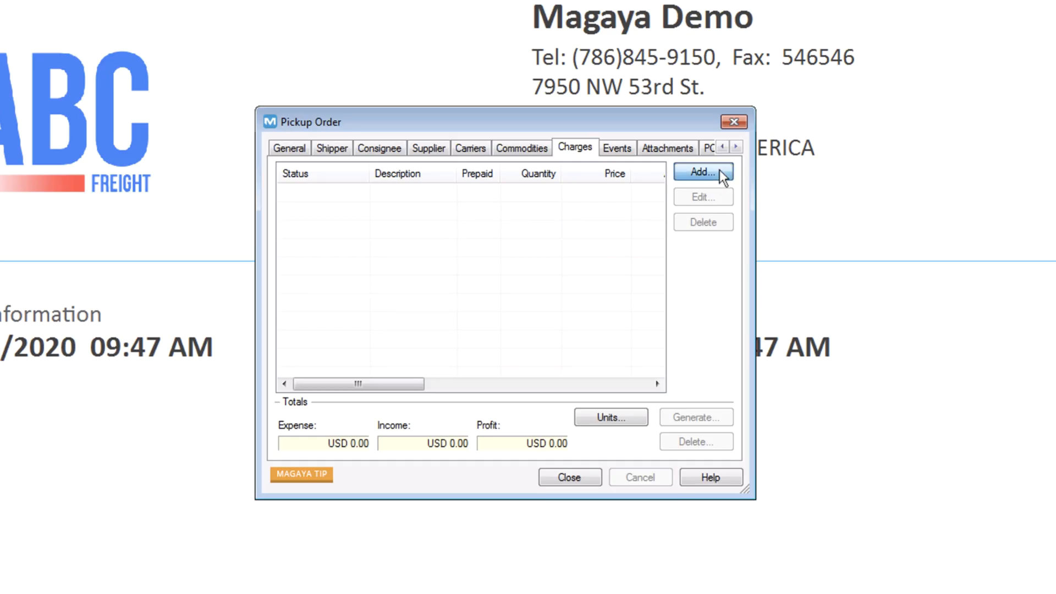
Add a prepaid Inland Freight income charge billed to ##Best Buy.
click(702, 173)
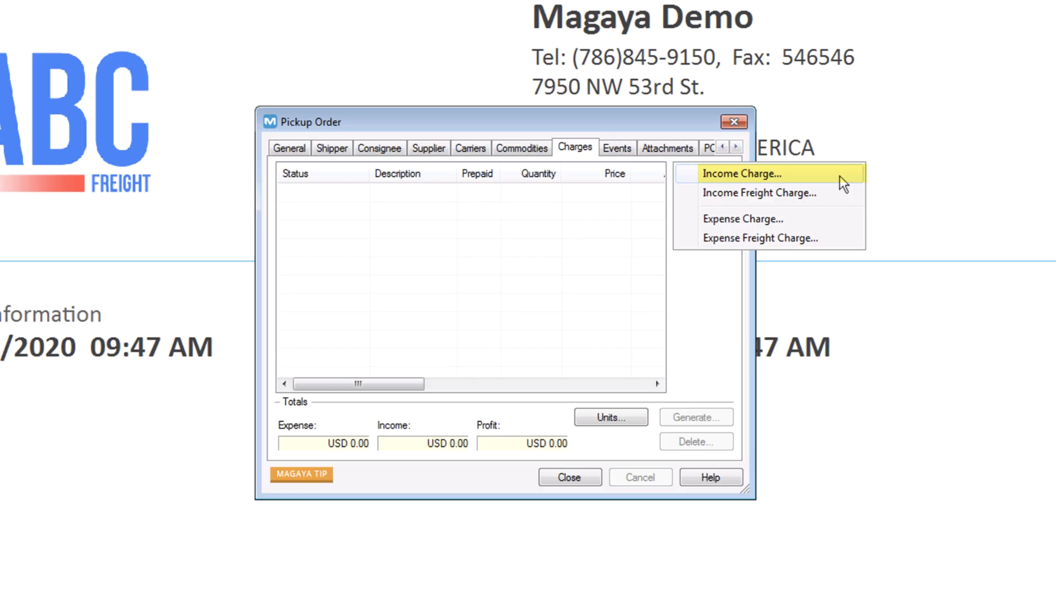
click(740, 172)
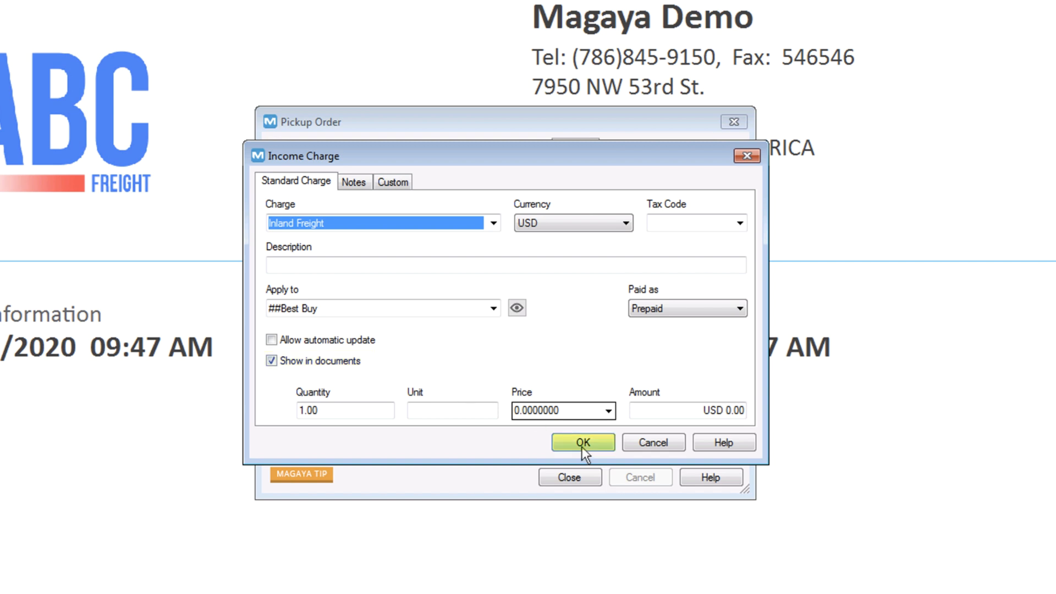
click(582, 442)
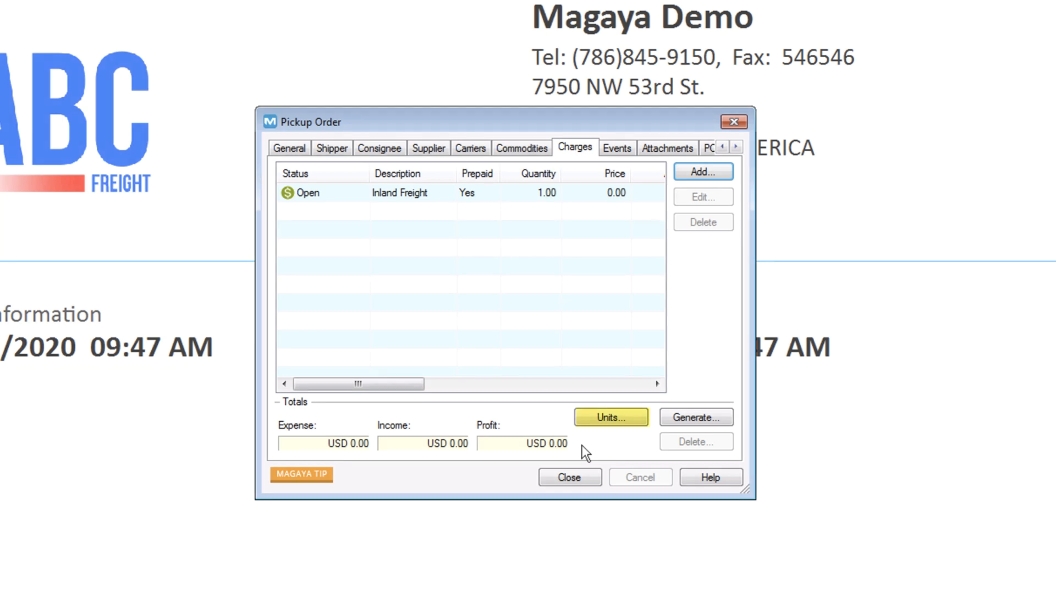
mouse_move(582, 450)
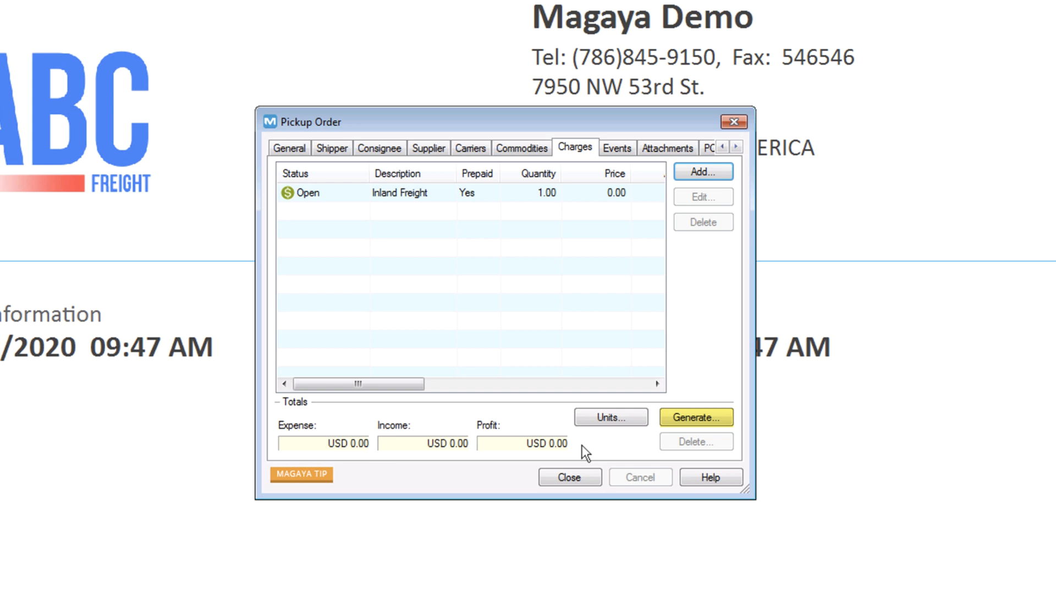
click(616, 147)
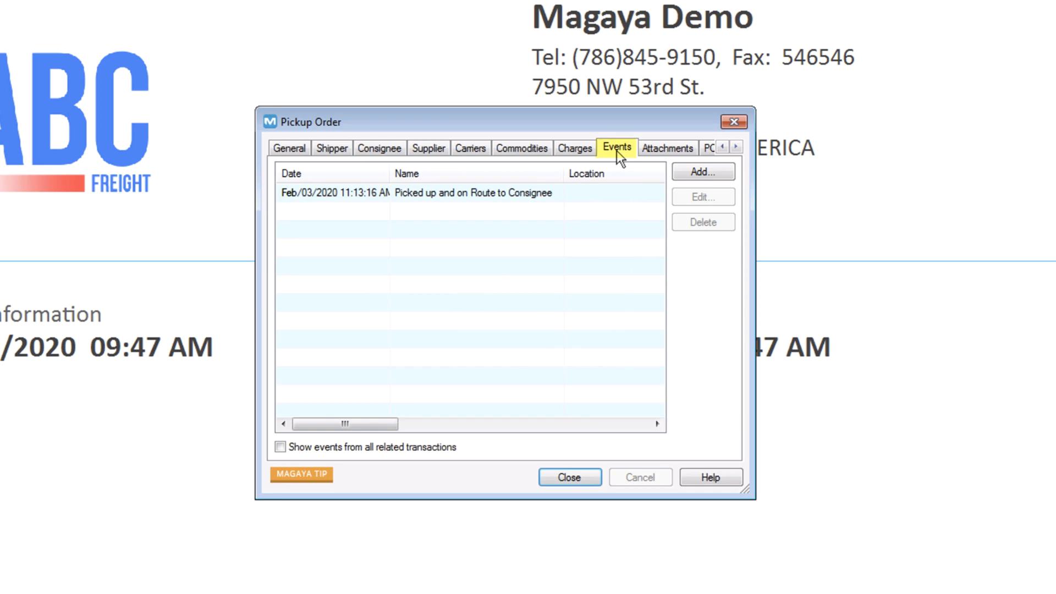
Review the order's events and attachments, ending on its internal notes.
click(667, 148)
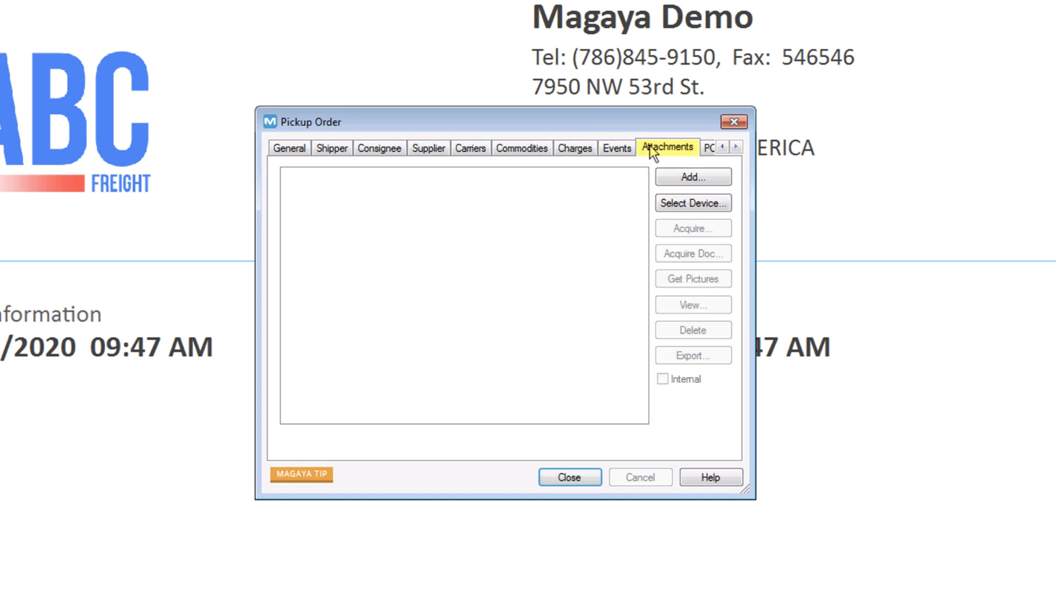
click(622, 148)
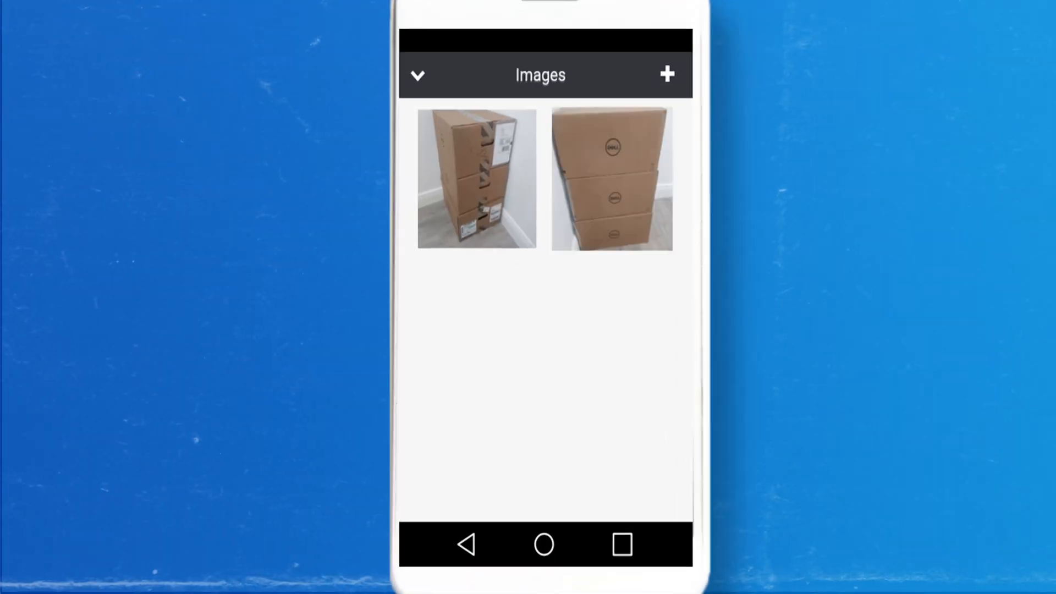
click(418, 75)
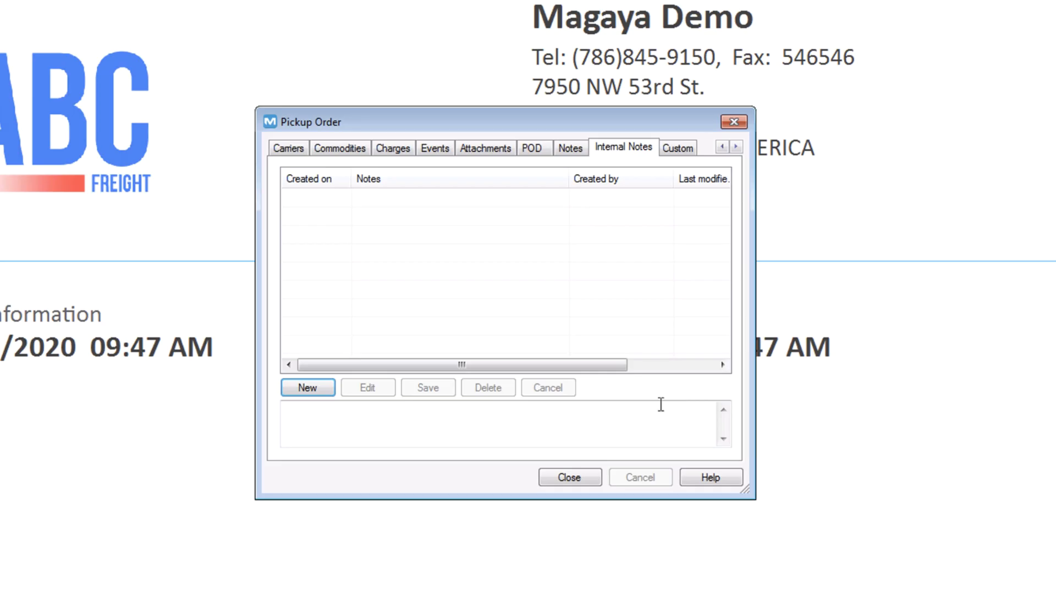
Close the pickup order and browse its Actions and Print options in the Pickup Orders view.
click(568, 477)
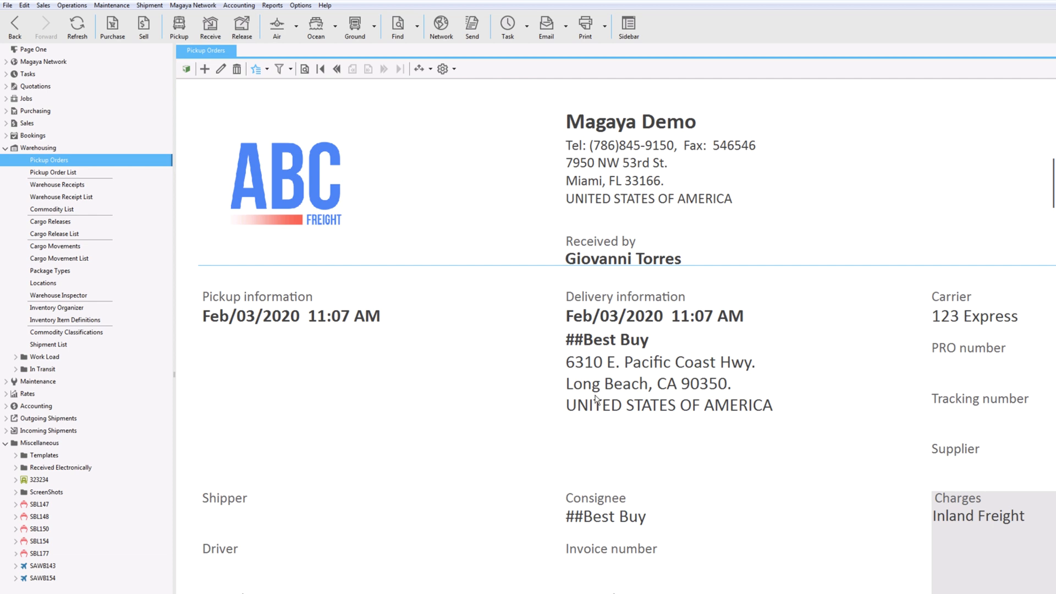
click(255, 68)
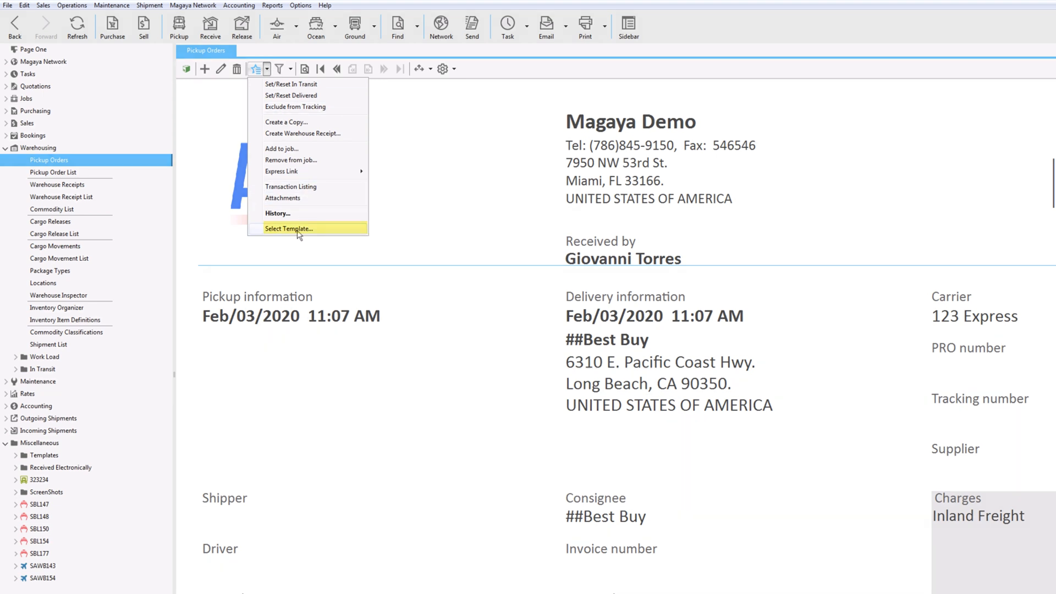
click(289, 229)
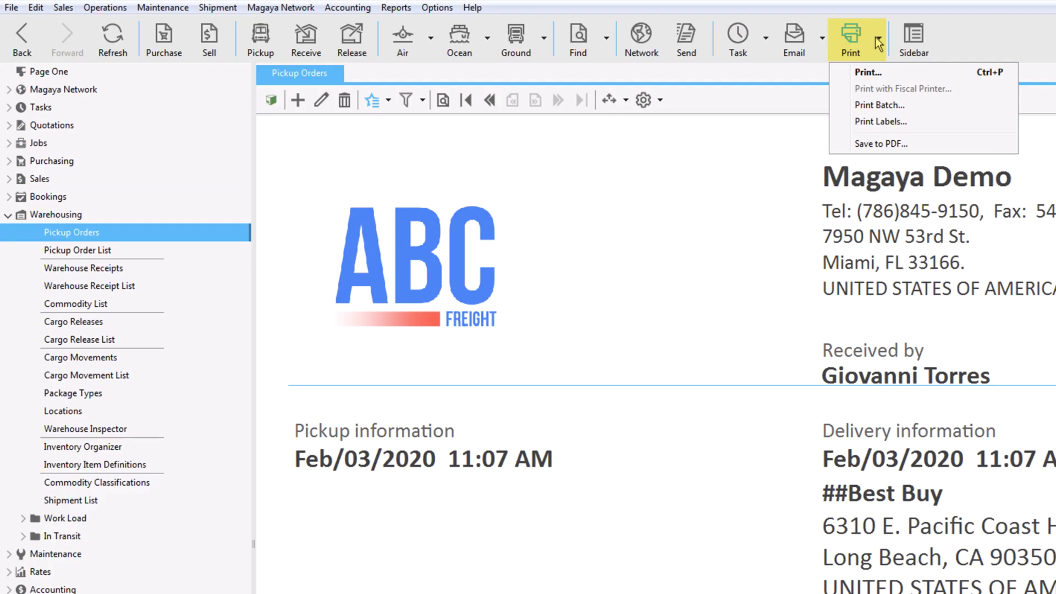
mouse_move(880, 121)
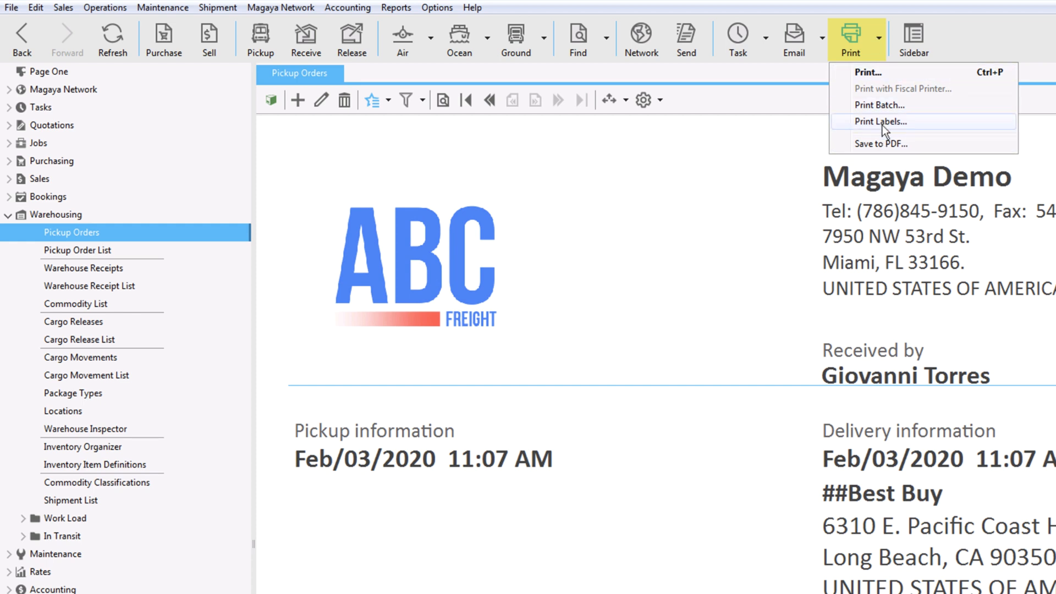
click(737, 38)
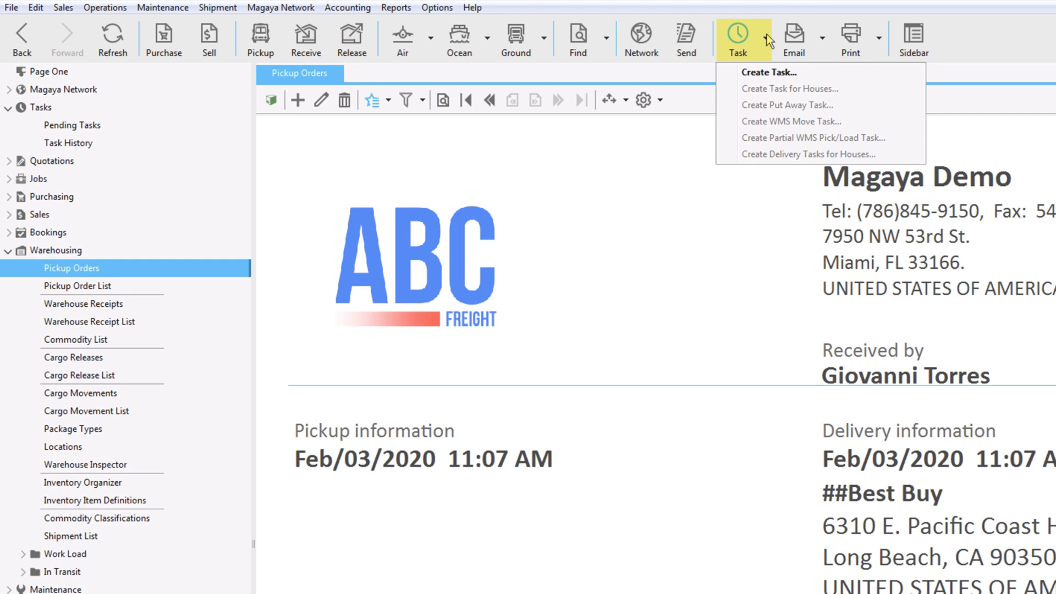
Create a pending task for the order assigned to Administrator and begin its subject.
click(769, 72)
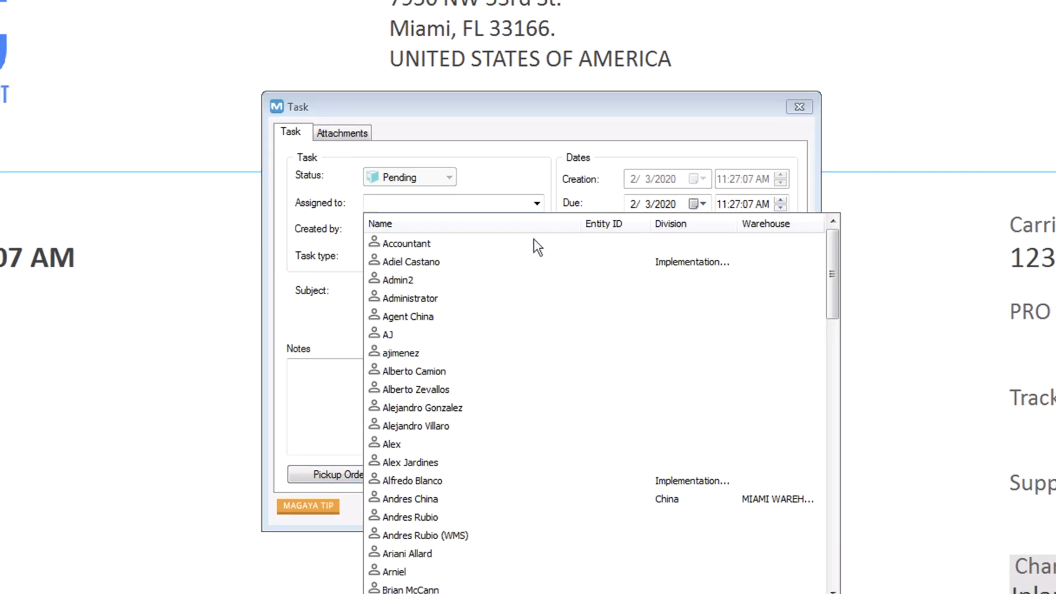
click(410, 298)
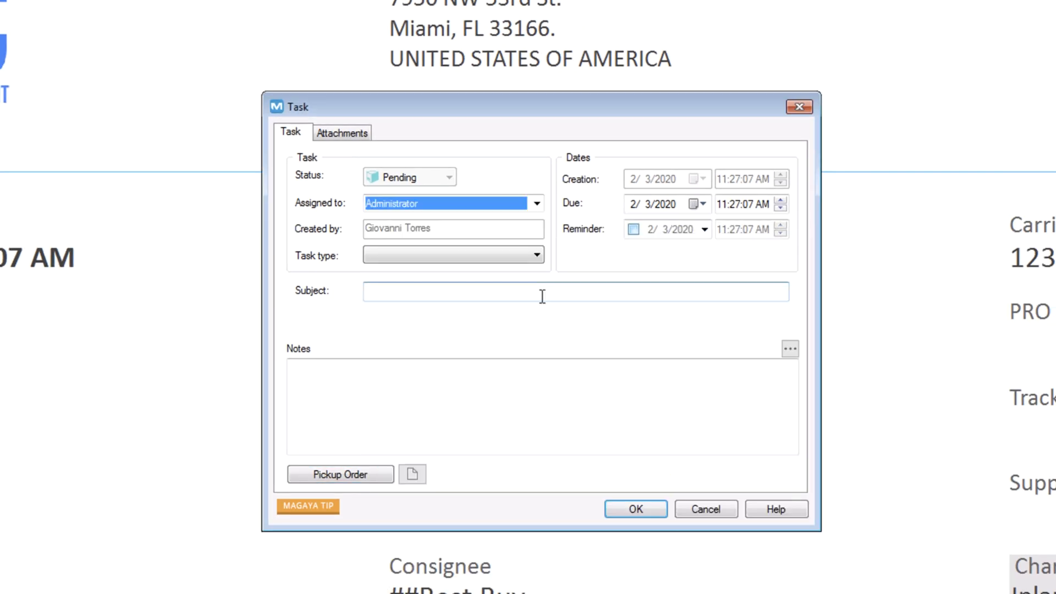
click(535, 254)
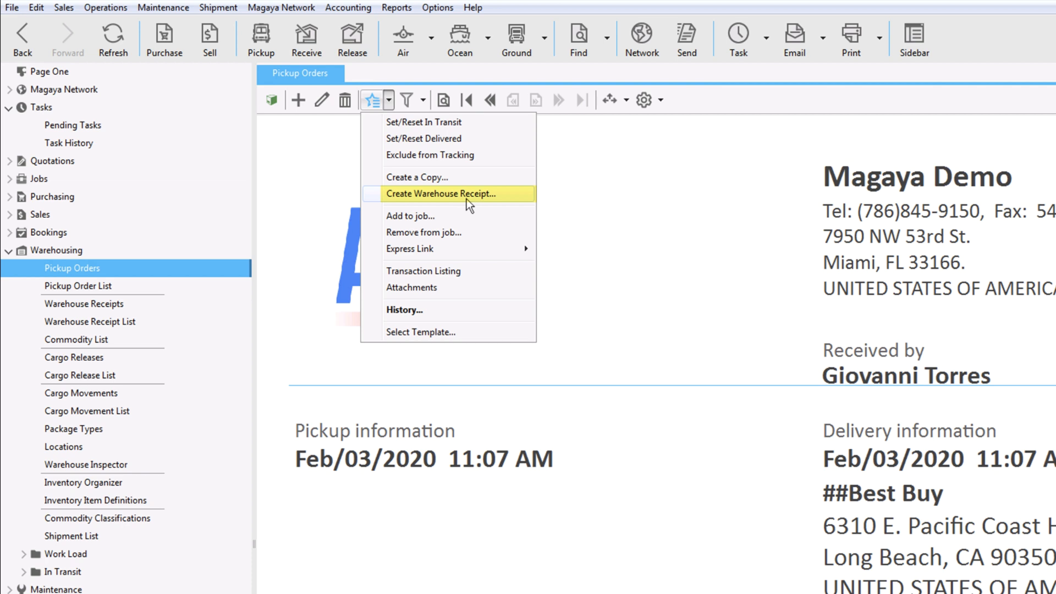
mouse_move(447, 193)
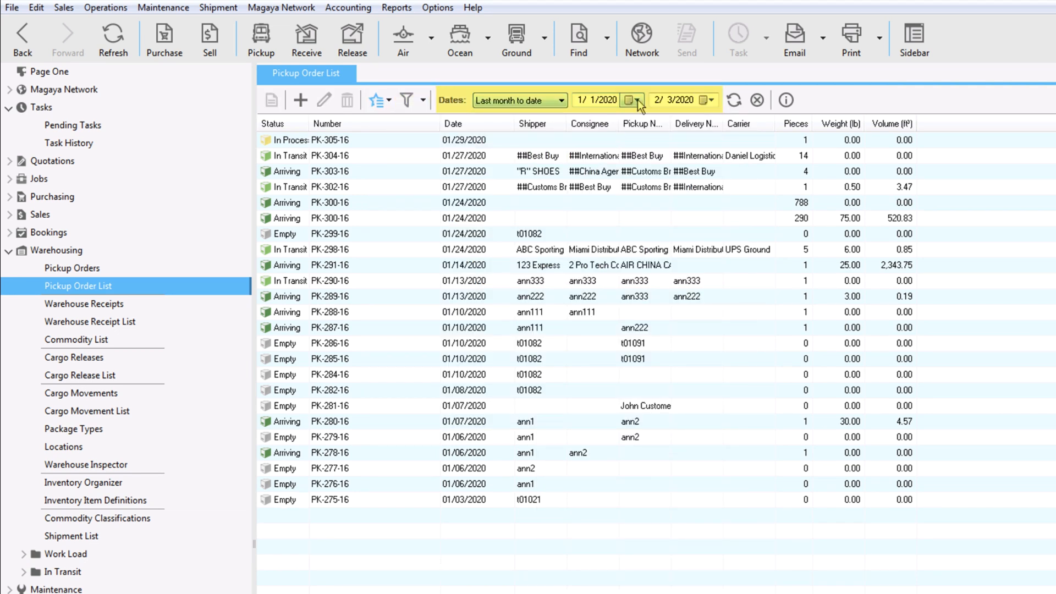
Show the Pickup Order List for last month to date with its Actions menu open.
click(375, 100)
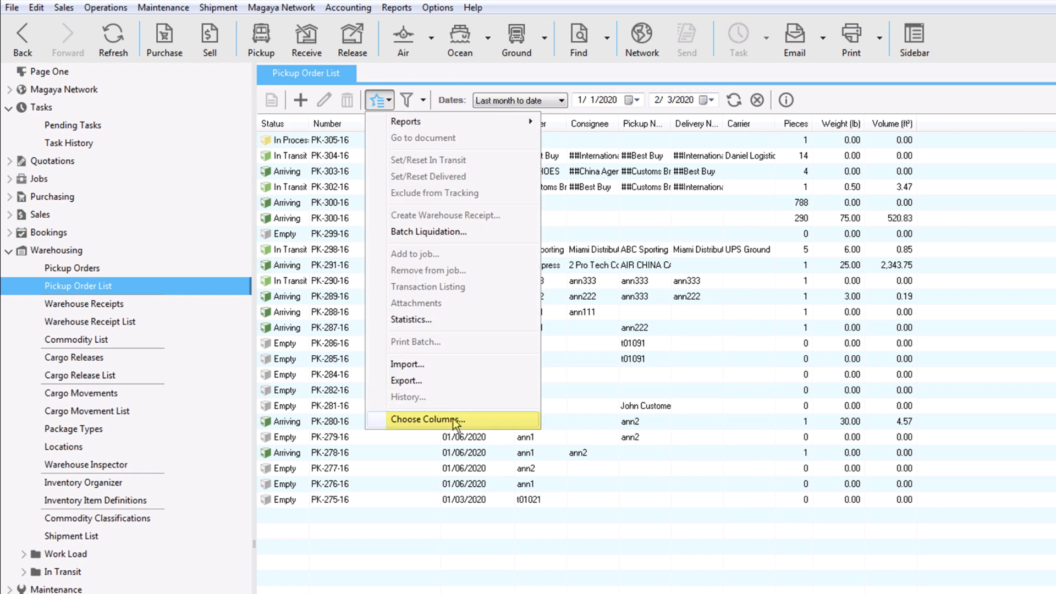
mouse_move(456, 425)
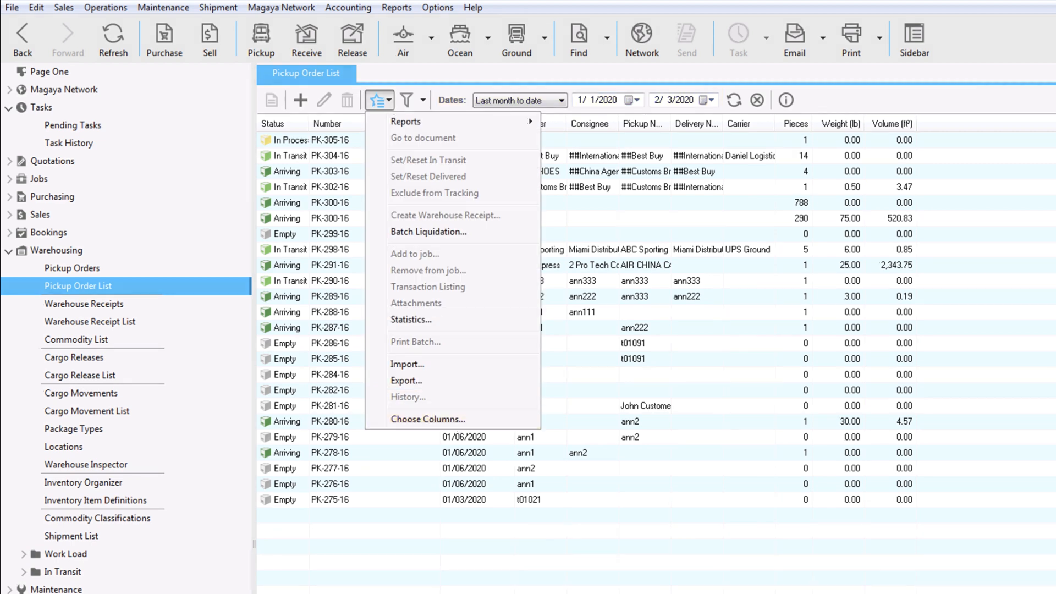